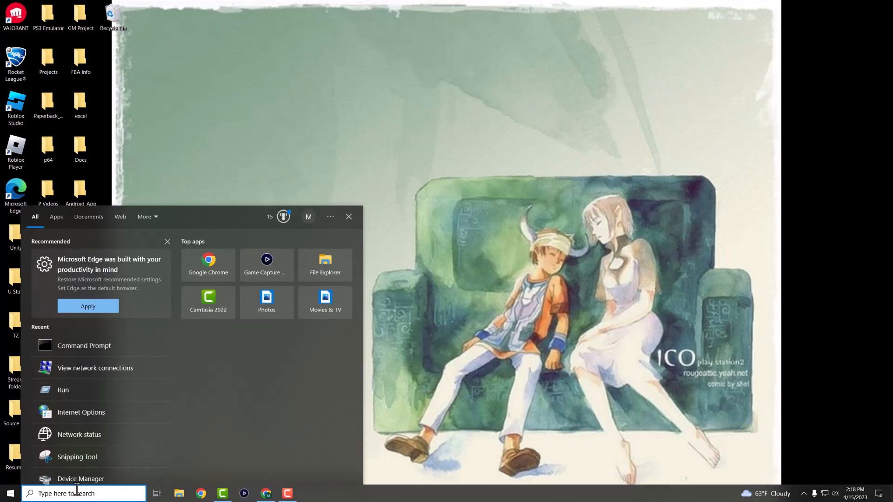
- Search for cmd and launch Command Prompt as administrator
text(cmd)
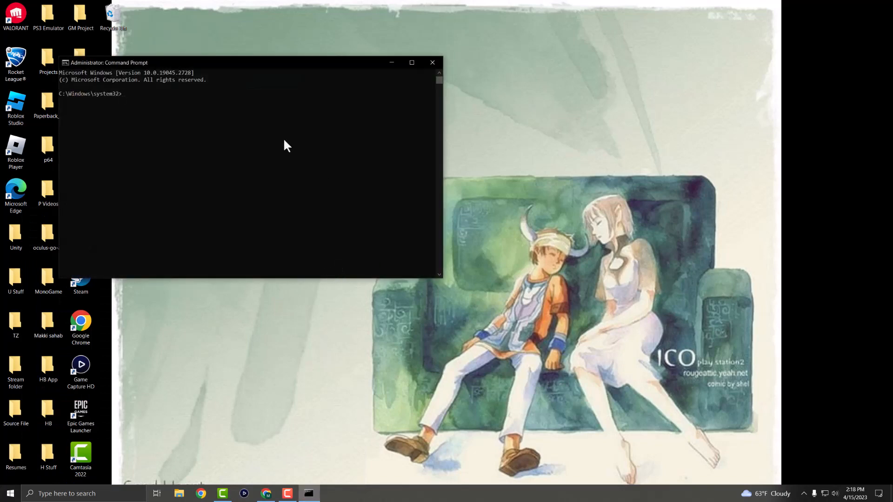
- Run ipconfig /flushdns to clear the DNS cache, then close the console
text(ipcn)
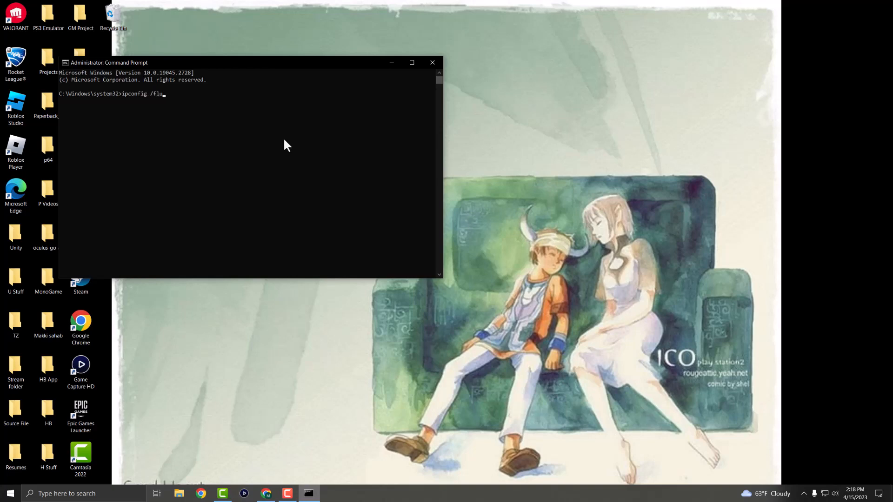
key(Enter)
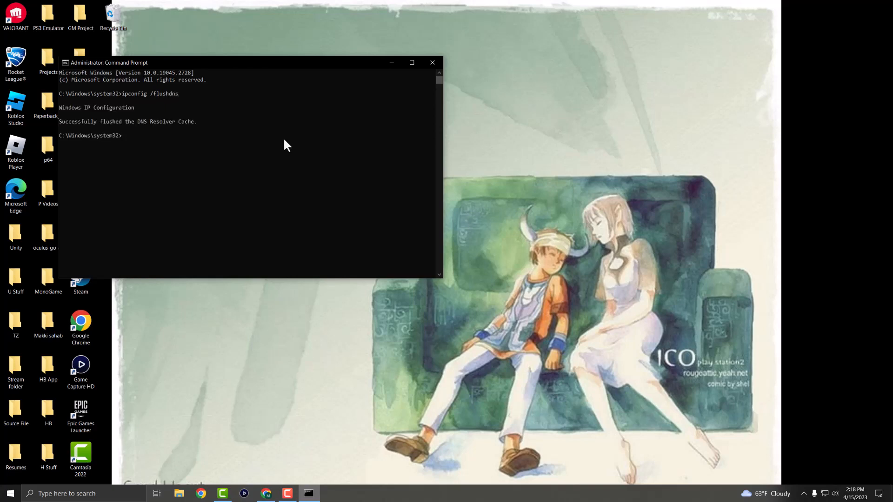
mouse_move(107, 99)
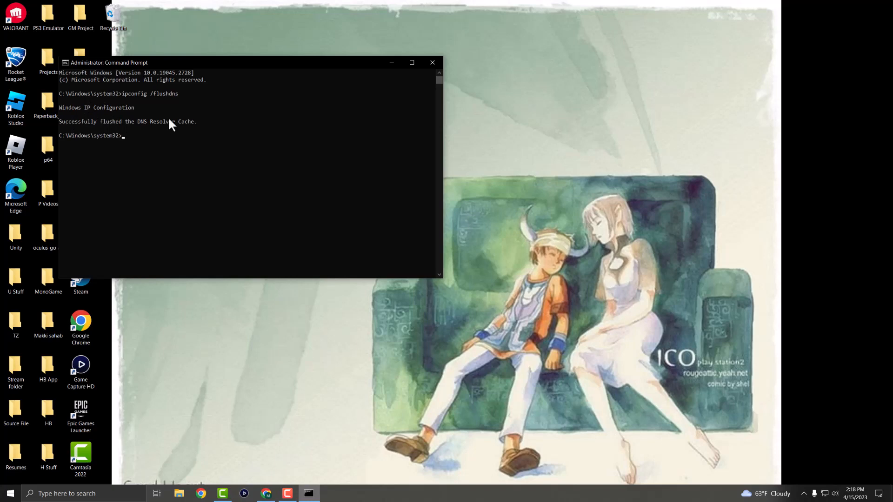
click(432, 62)
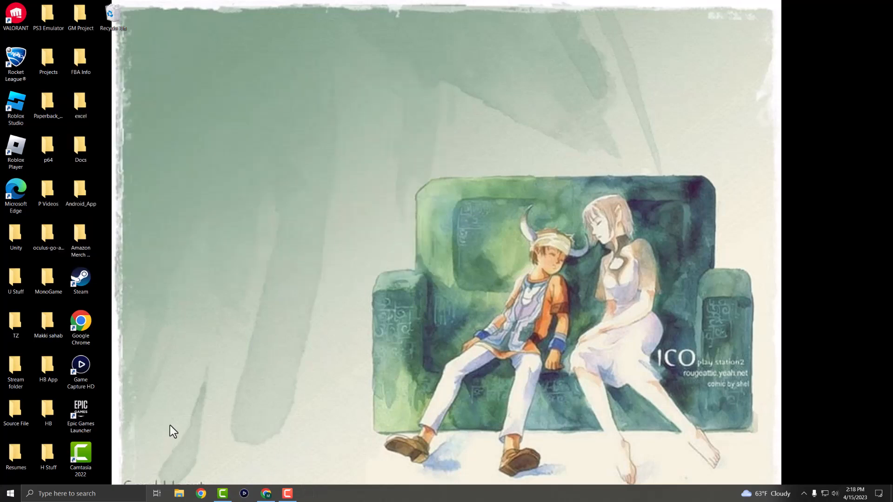
- Search 'net' and open View network connections
click(79, 493)
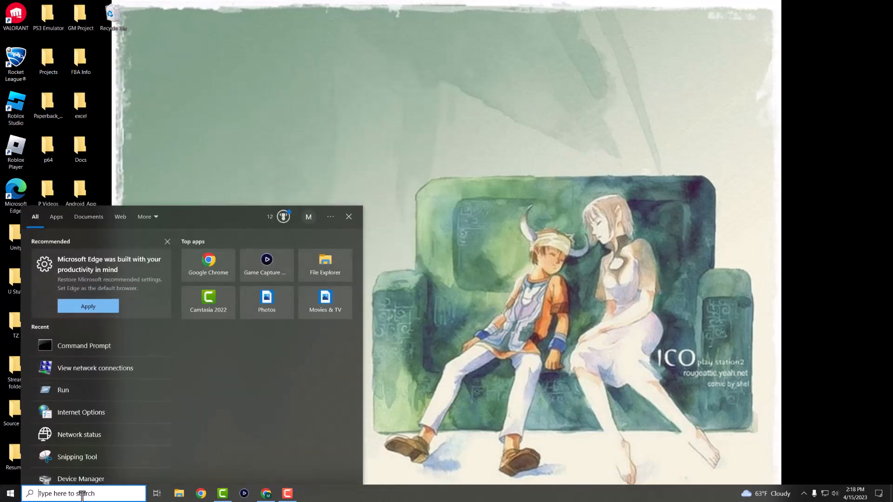
text(networ)
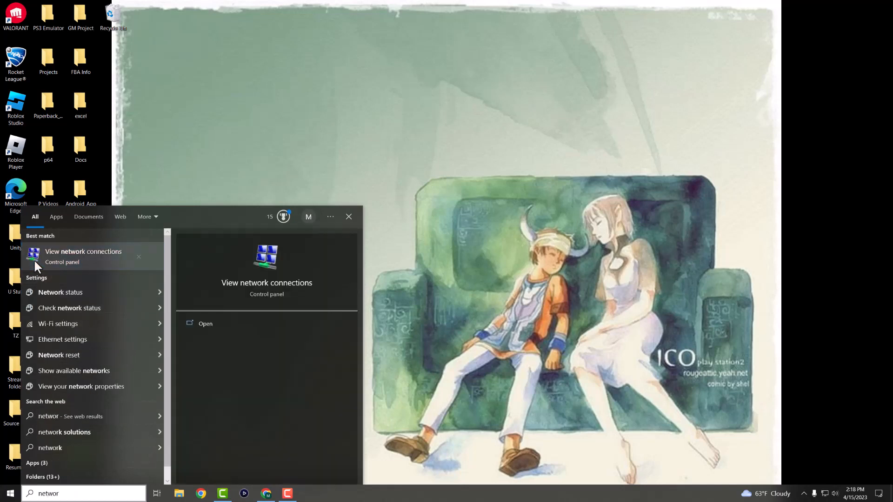
click(83, 251)
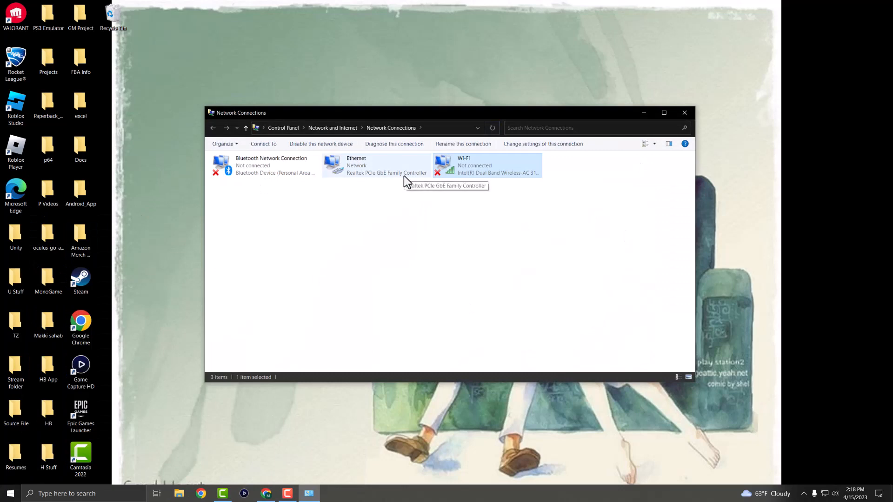
- Open Ethernet Properties and the Internet Protocol Version 4 (TCP/IPv4) properties
click(376, 166)
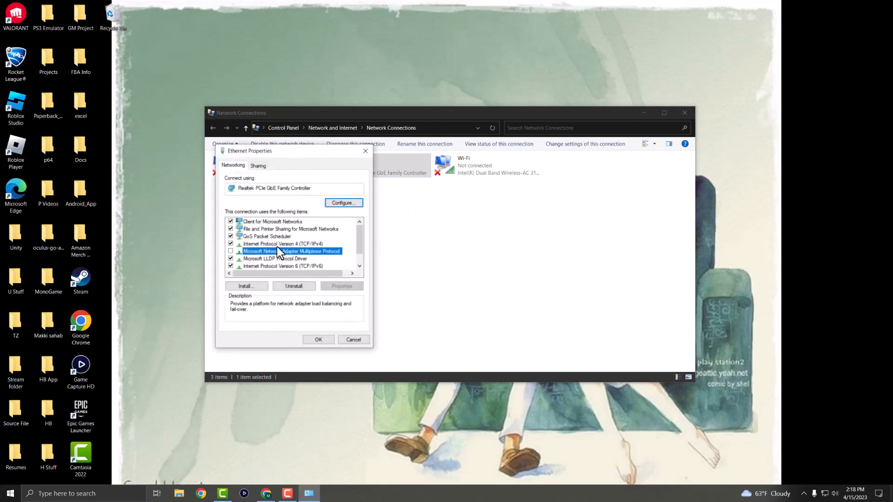
click(281, 244)
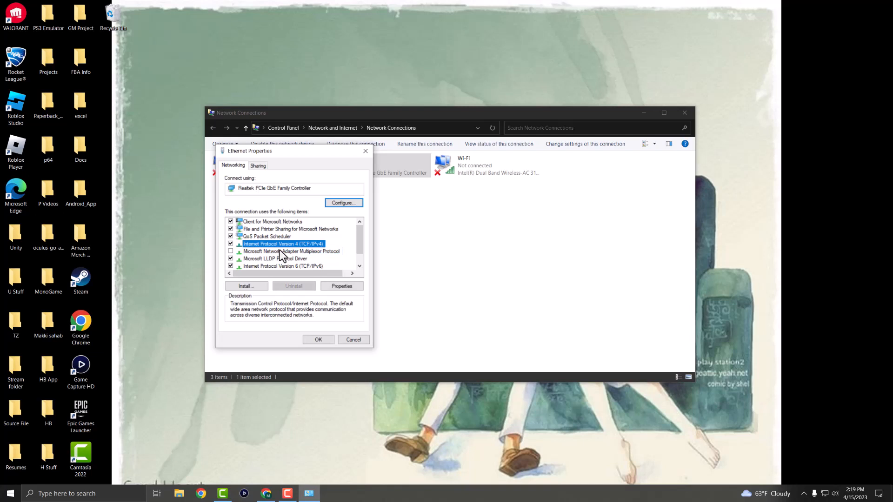
click(341, 286)
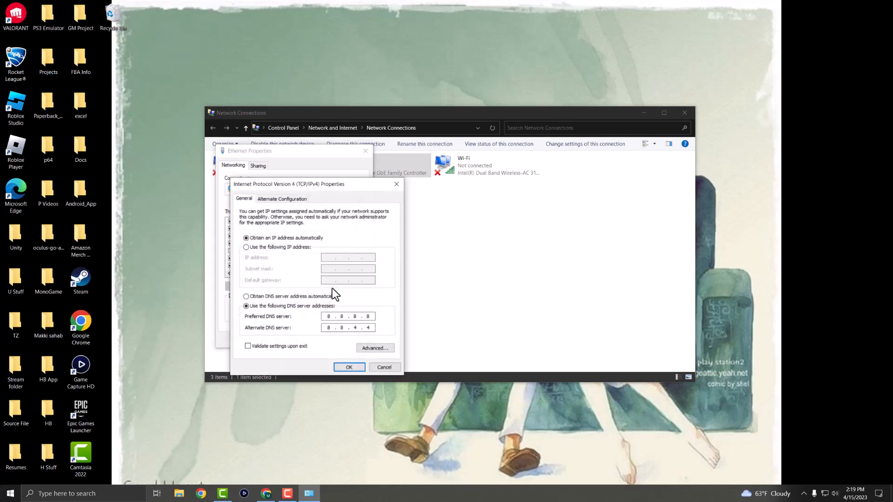
mouse_move(270, 304)
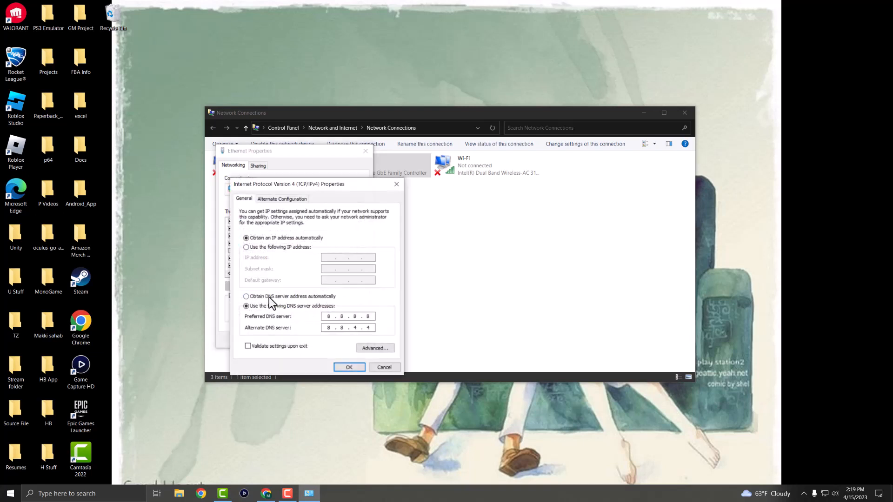
- Use manual DNS servers: preferred 8.8.8.8, alternate 8.8.4.4
click(245, 296)
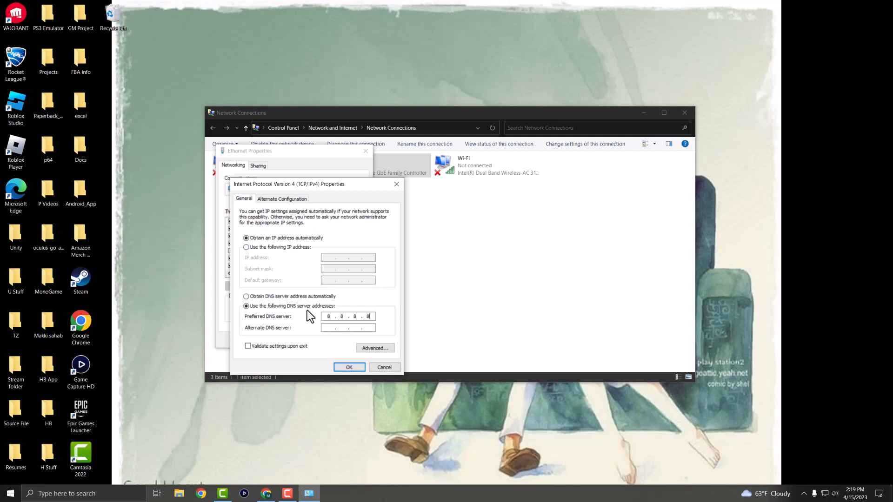
text(8.8..)
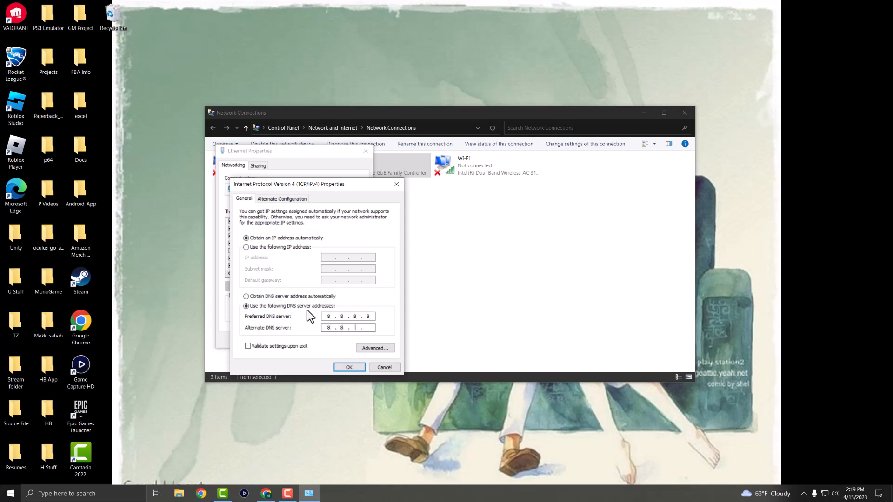
text(8.8.4.4)
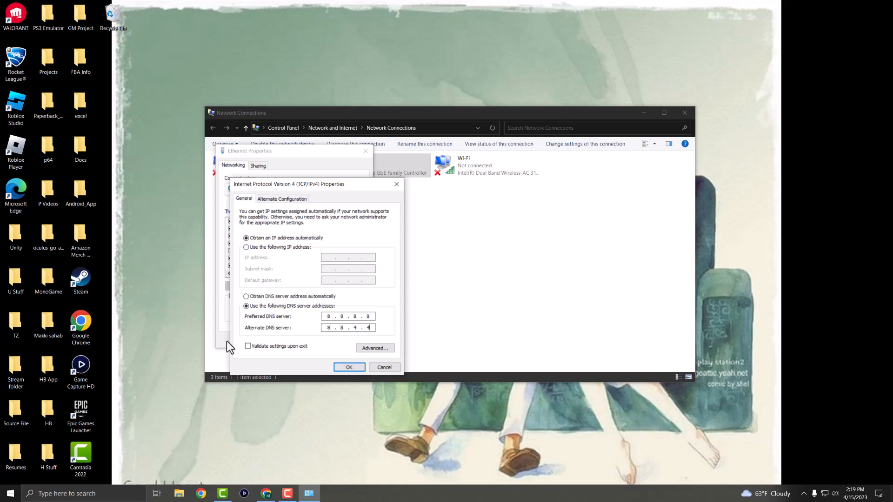
mouse_move(306, 343)
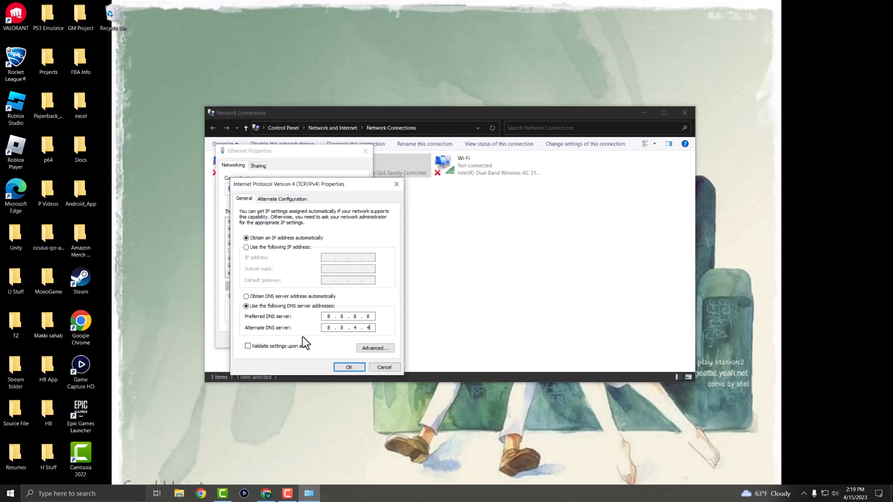
mouse_move(393, 378)
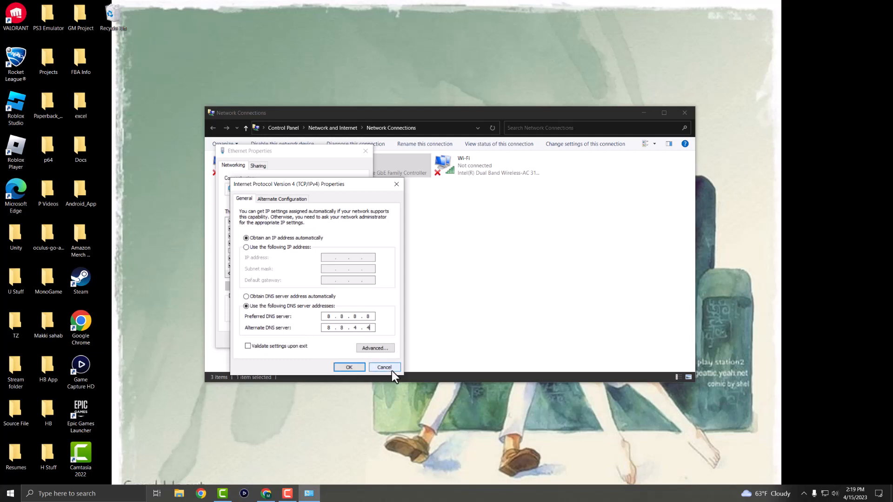